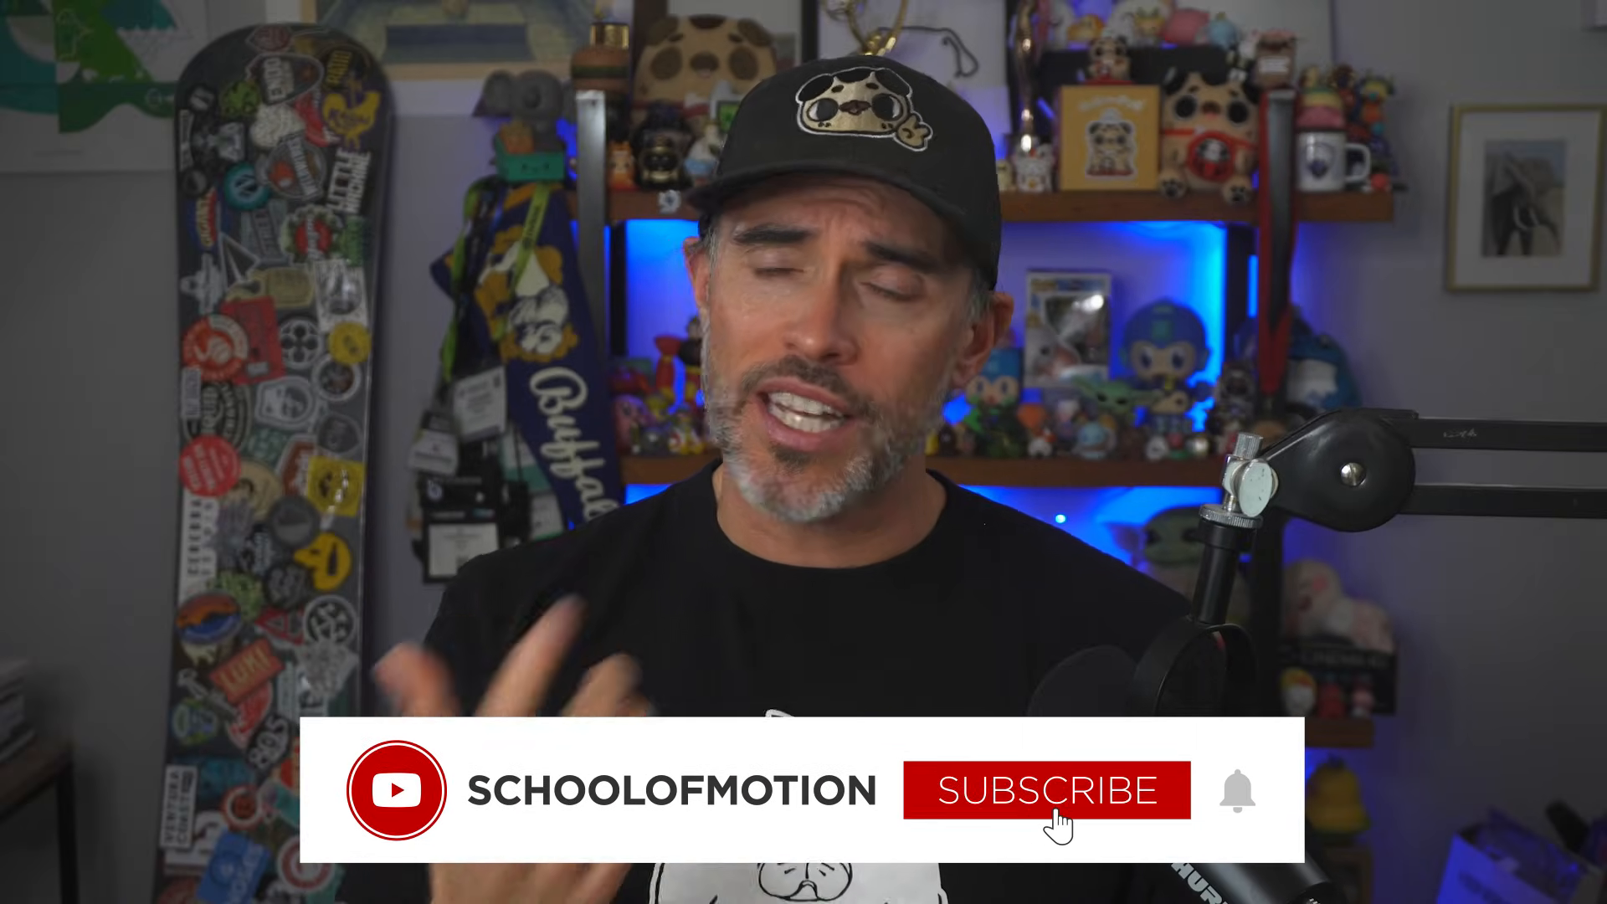
{"action": "left_click", "coordinate": [1042, 789]}
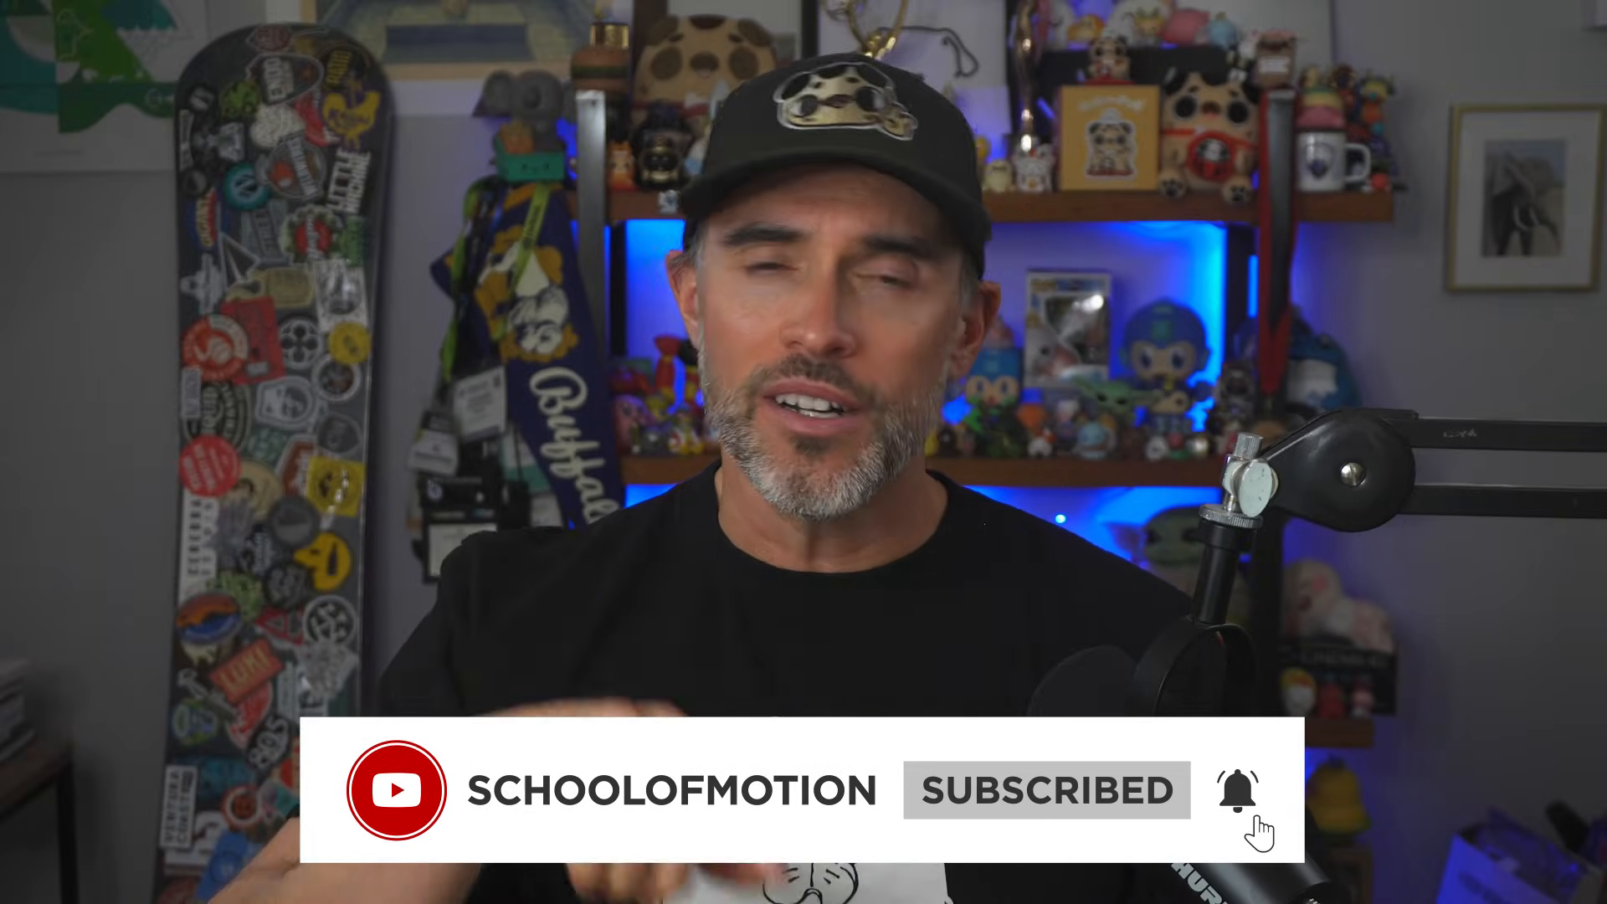